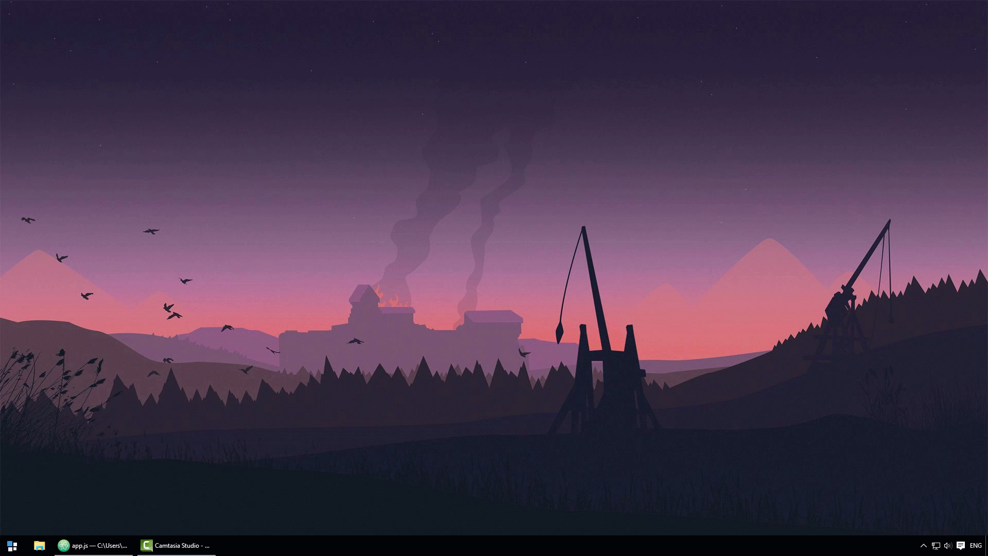
pyautogui.moveTo(4, 423)
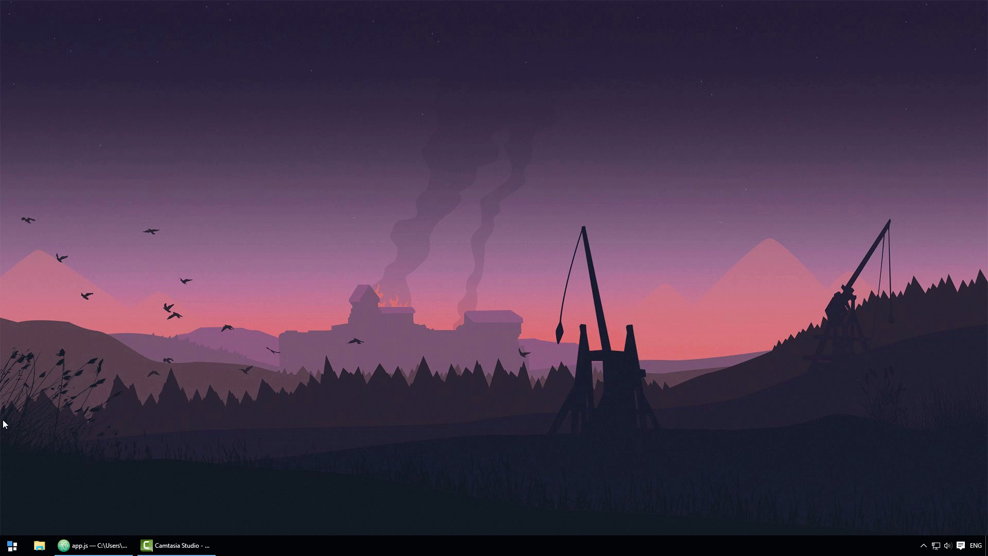
# Restore the Atom window showing app.js with the Article model and sync code.
pyautogui.click(95, 546)
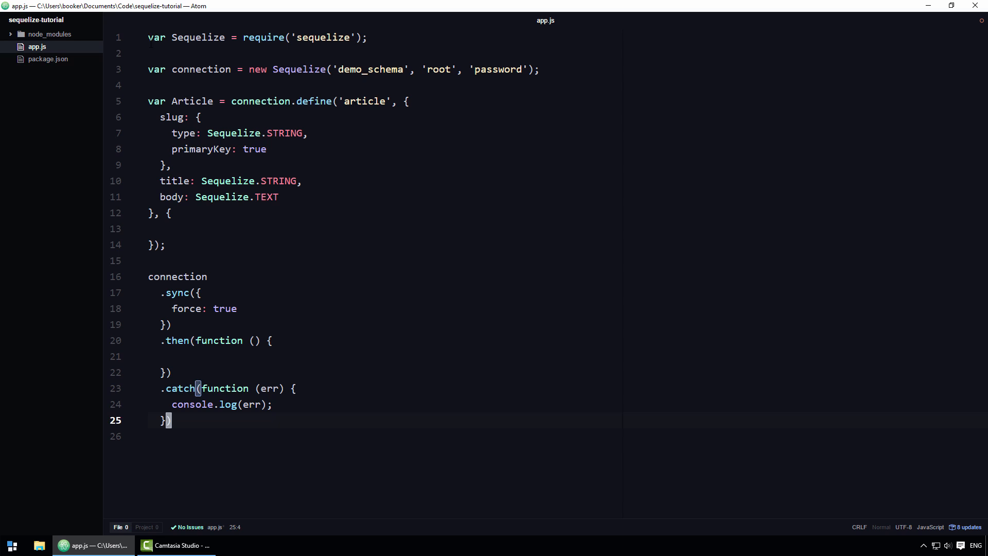
pyautogui.click(151, 37)
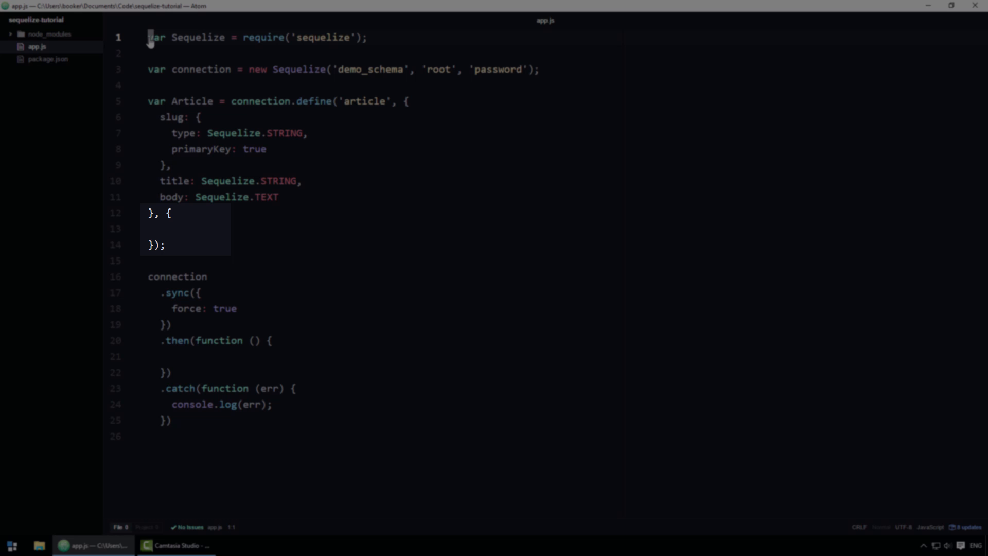
# Add a hooks object to the Article options with beforeValidate and afterValidate stubs.
pyautogui.write('hooks: {}')
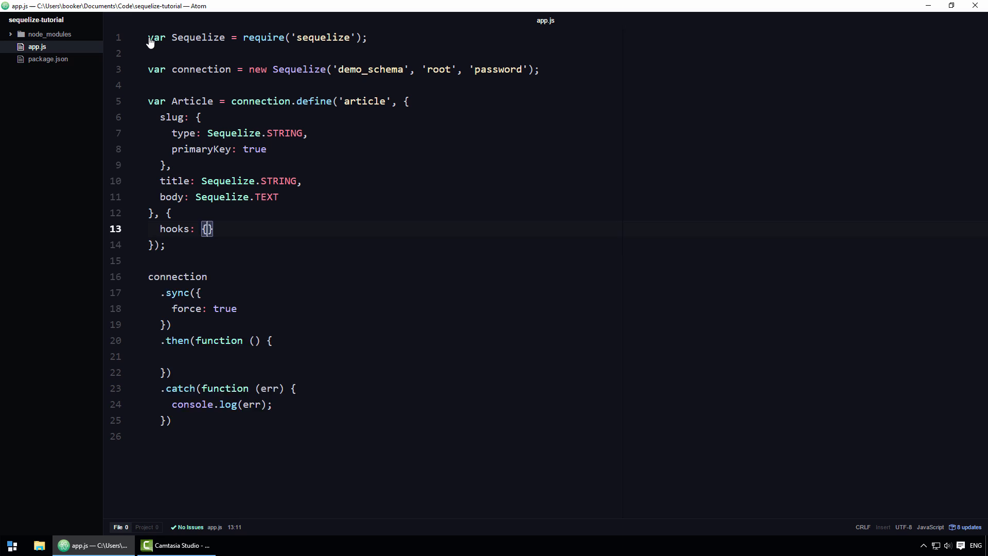
pyautogui.press('enter')
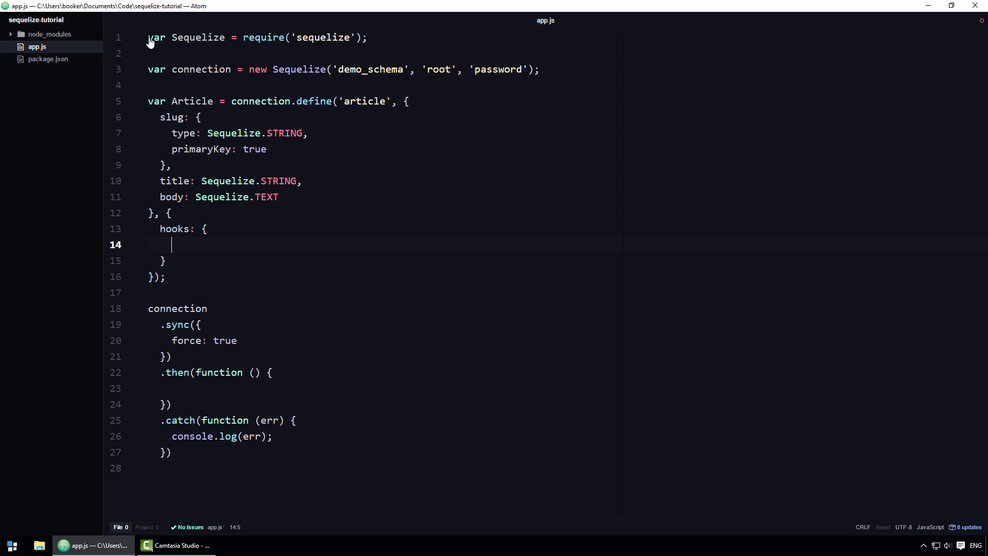
pyautogui.write('beforeValidate: function () {')
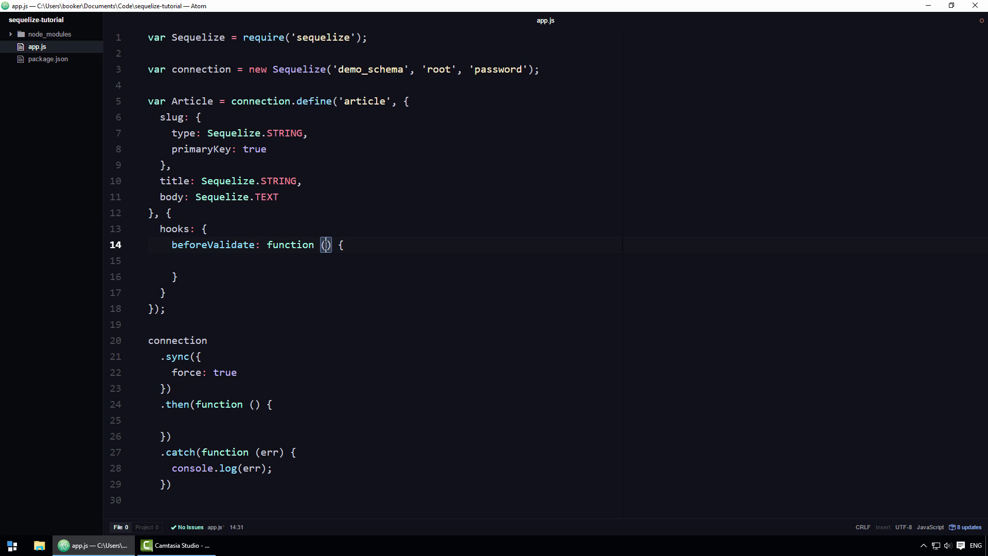
pyautogui.write('aft')
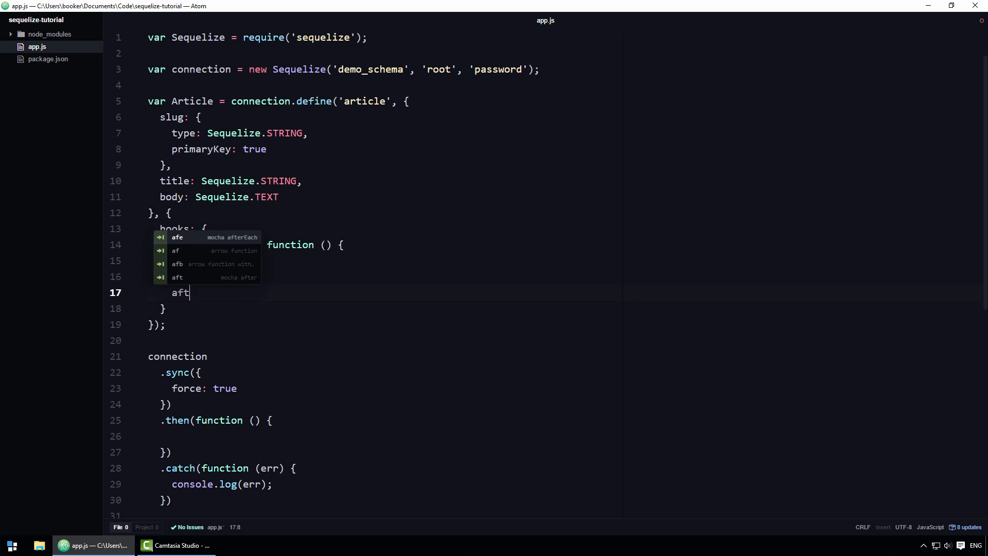
pyautogui.press('tab')
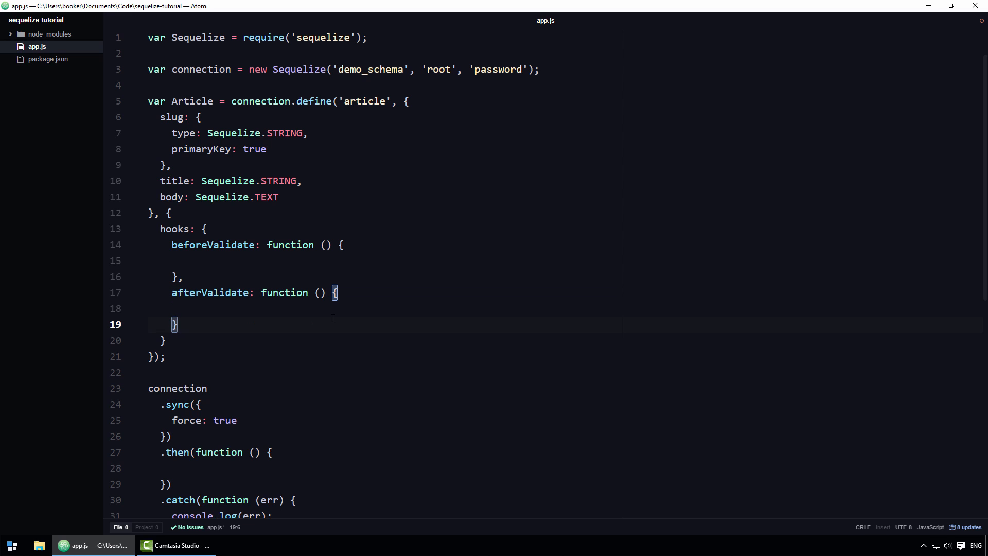
# Add beforeCreate and afterCreate function stubs to the hooks object.
pyautogui.write('beforeCreate: function () {')
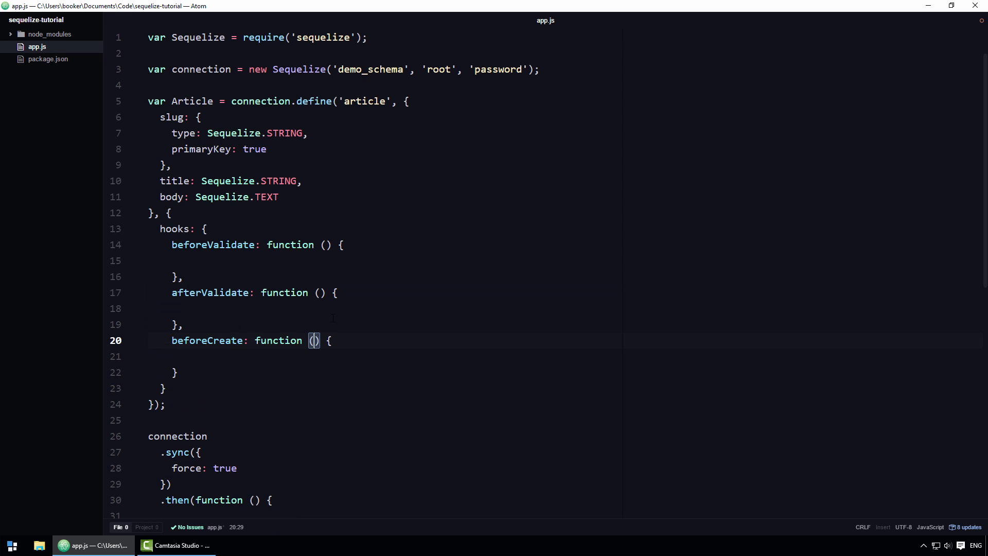
pyautogui.write('afterCr')
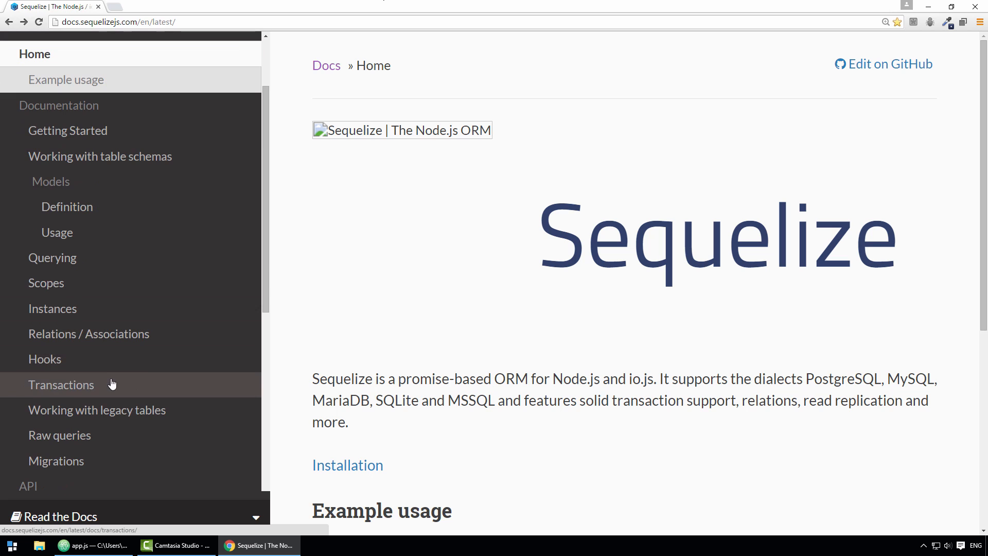
# Browse the Sequelize Hooks API reference listing every hook, then return to app.js.
pyautogui.click(45, 358)
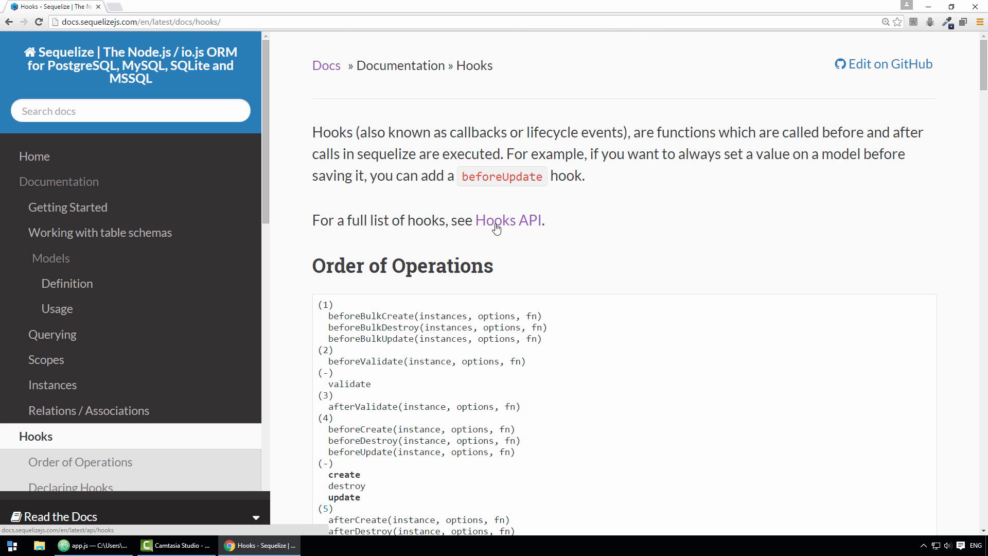
pyautogui.click(507, 220)
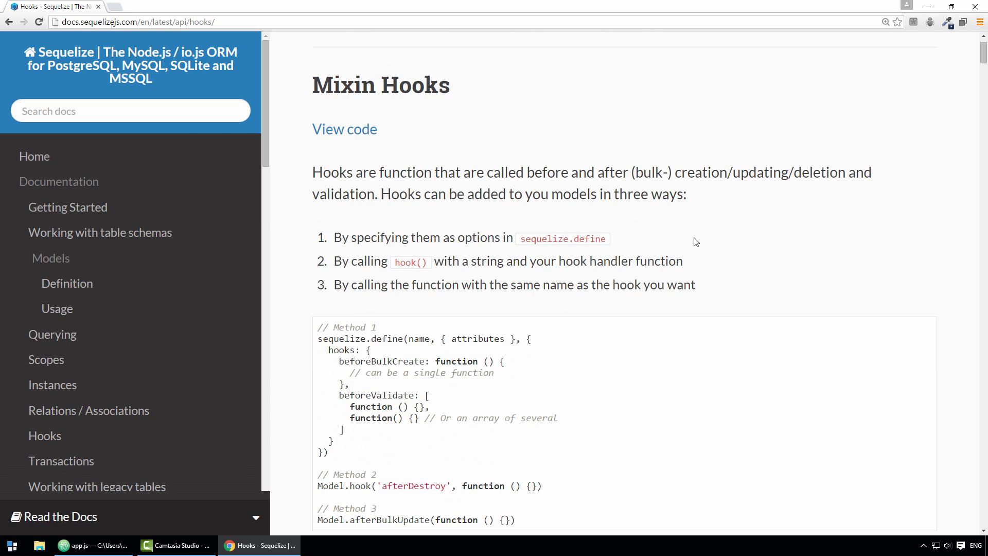
pyautogui.scroll(-3)
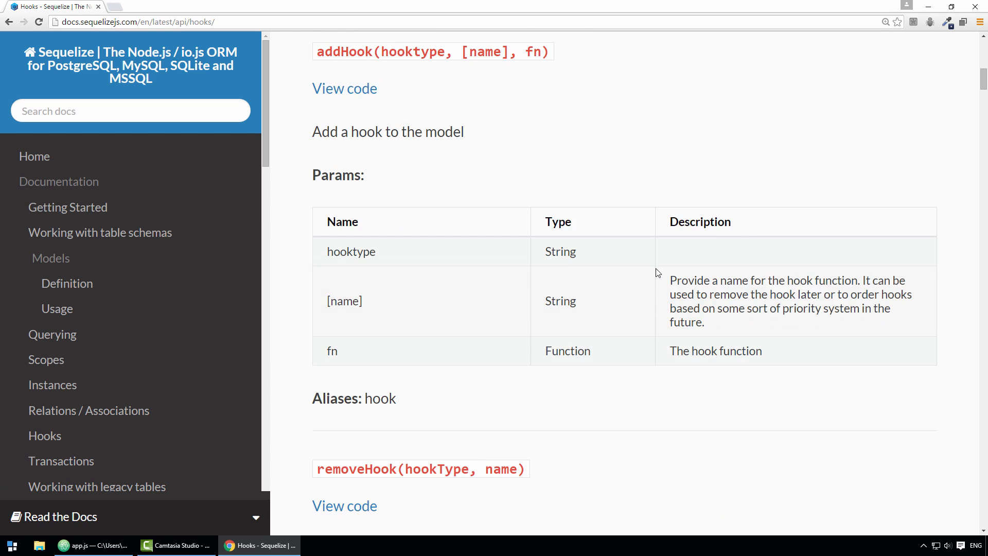
pyautogui.scroll(-3)
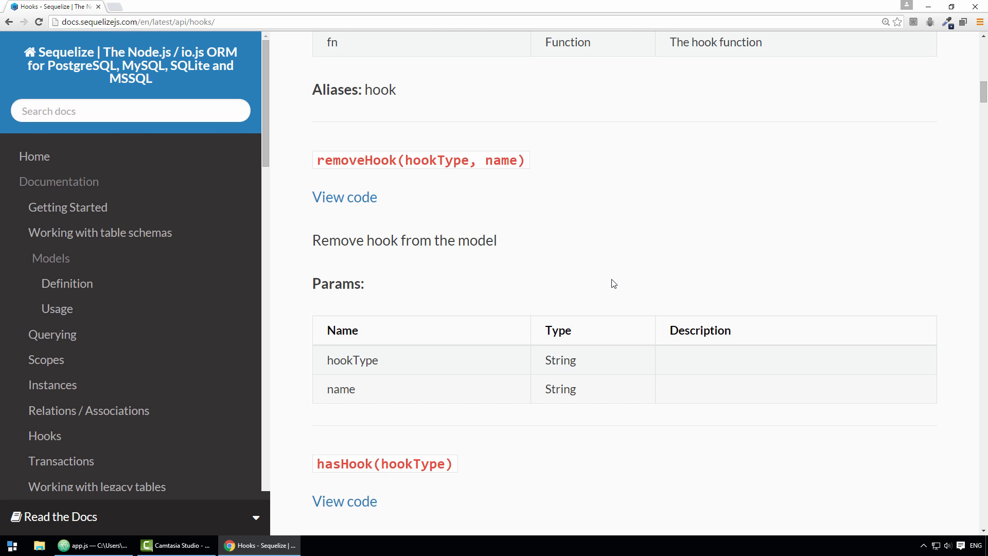
pyautogui.scroll(-3)
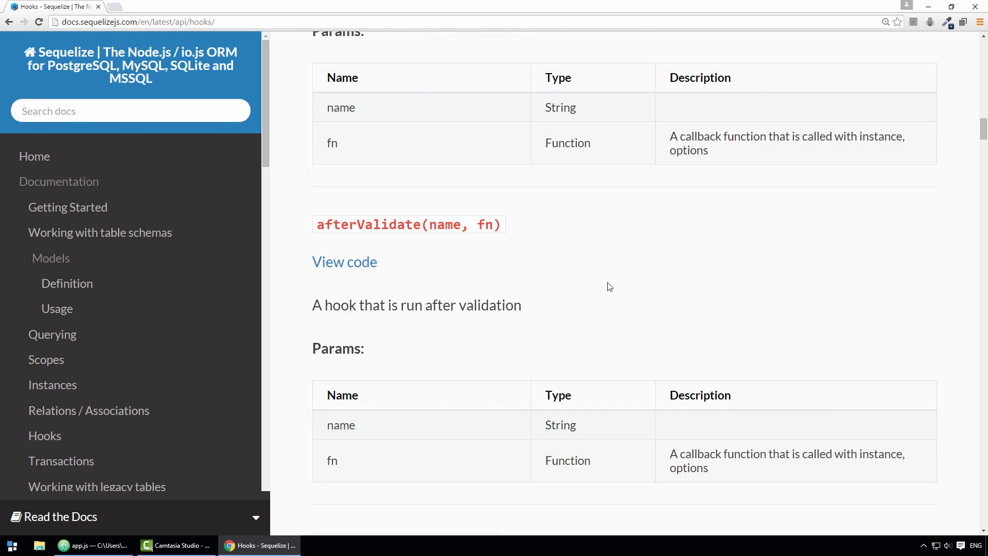
pyautogui.scroll(-3)
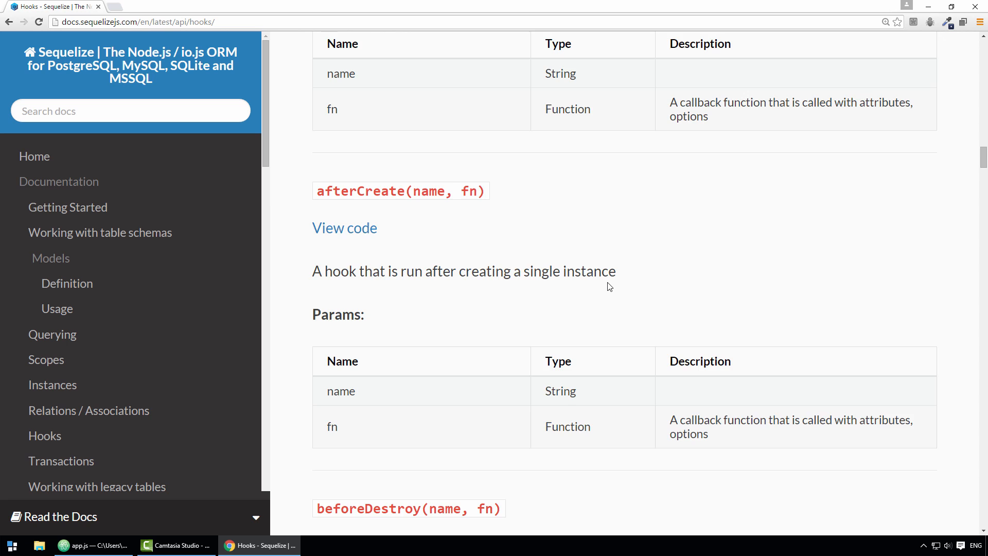
pyautogui.scroll(-3)
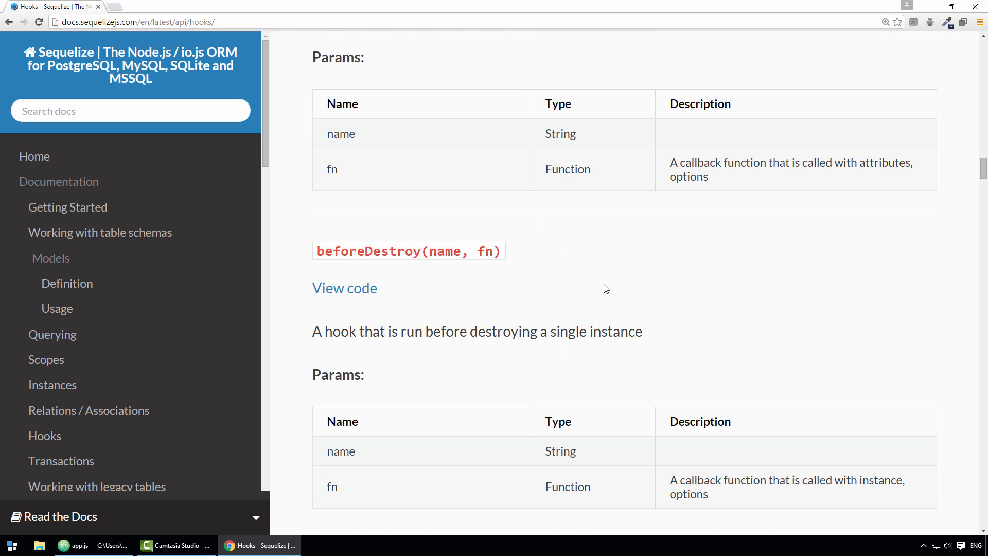
pyautogui.scroll(-3)
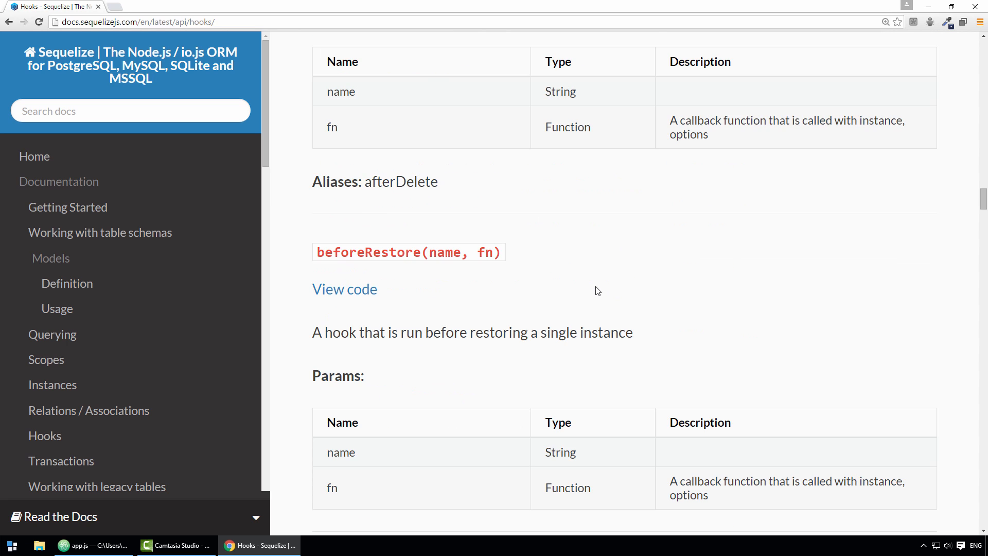
pyautogui.scroll(-3)
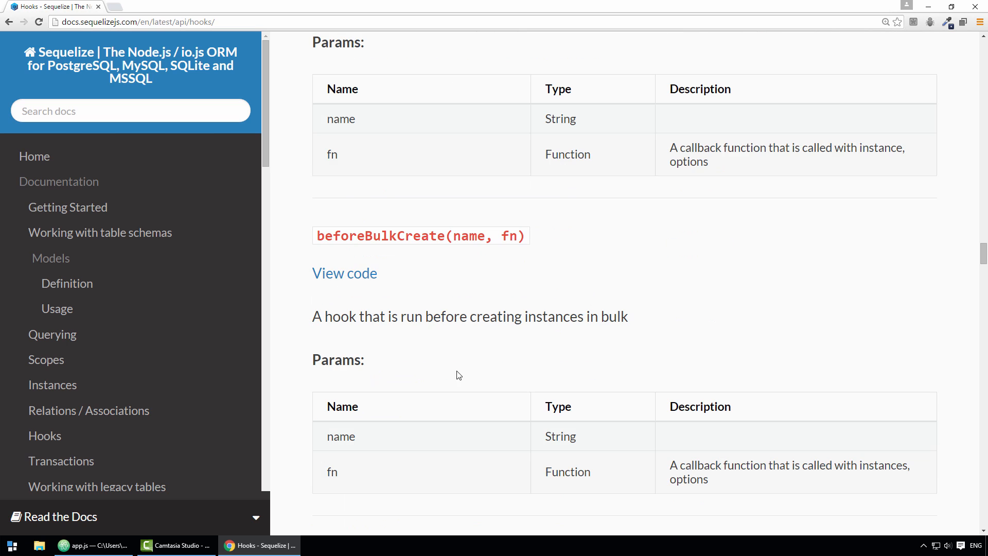
pyautogui.click(91, 546)
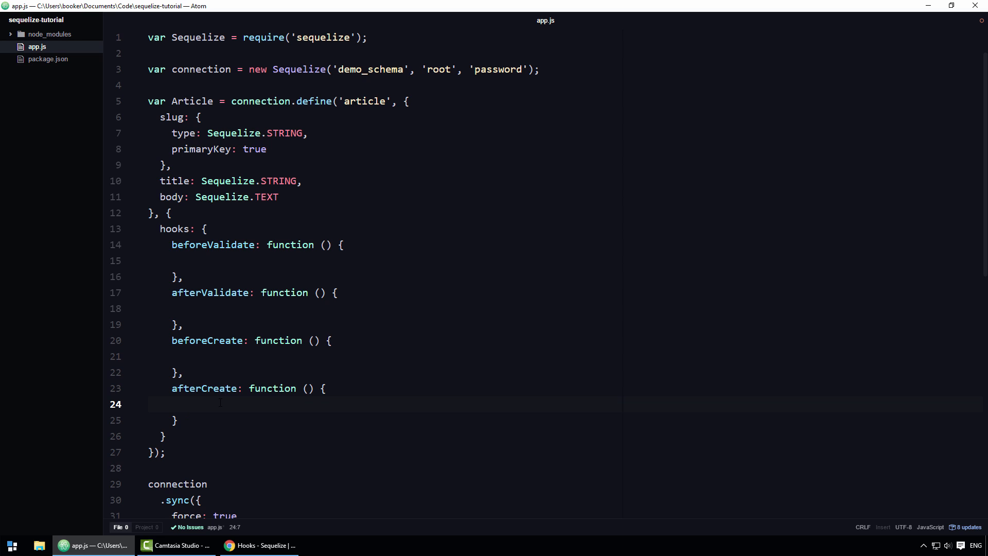
# Make each hook log its own name, e.g. console.log('afterCreate').
pyautogui.click(183, 403)
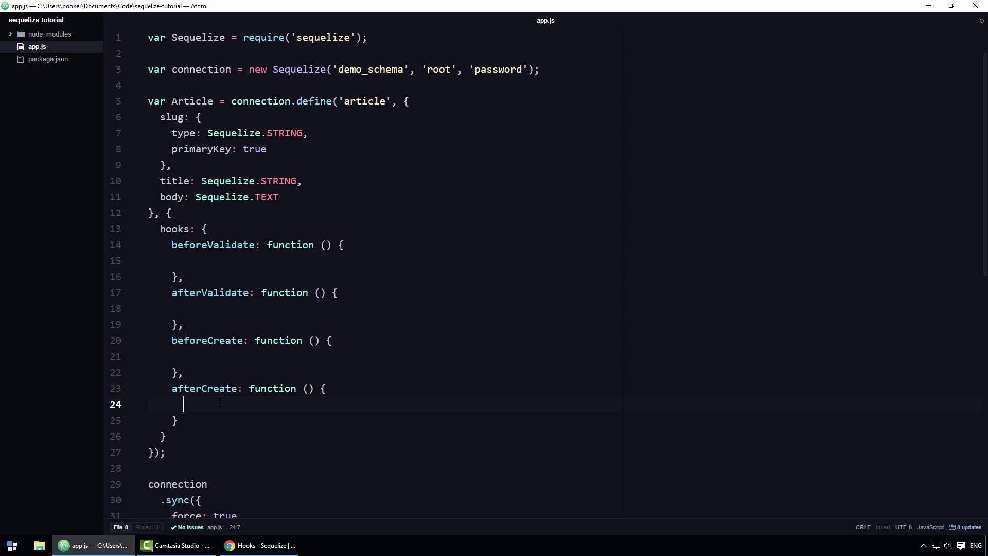
pyautogui.write("console.log('befo');")
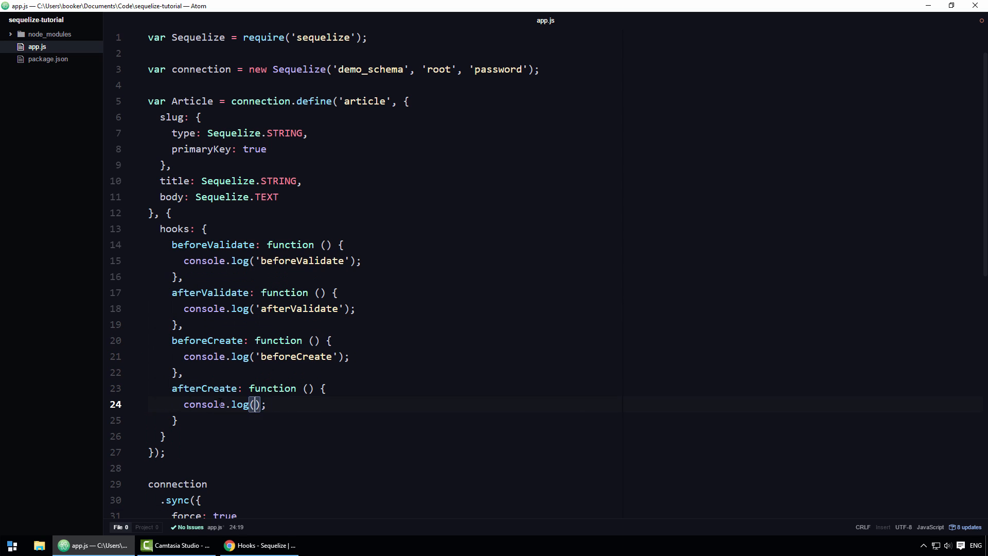
pyautogui.write("'afterCreate'")
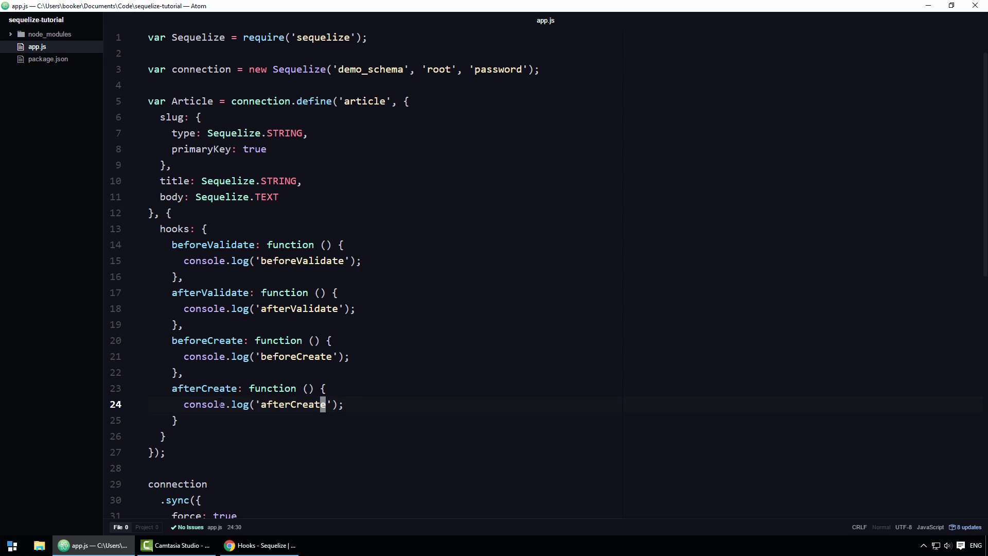
pyautogui.scroll(-3)
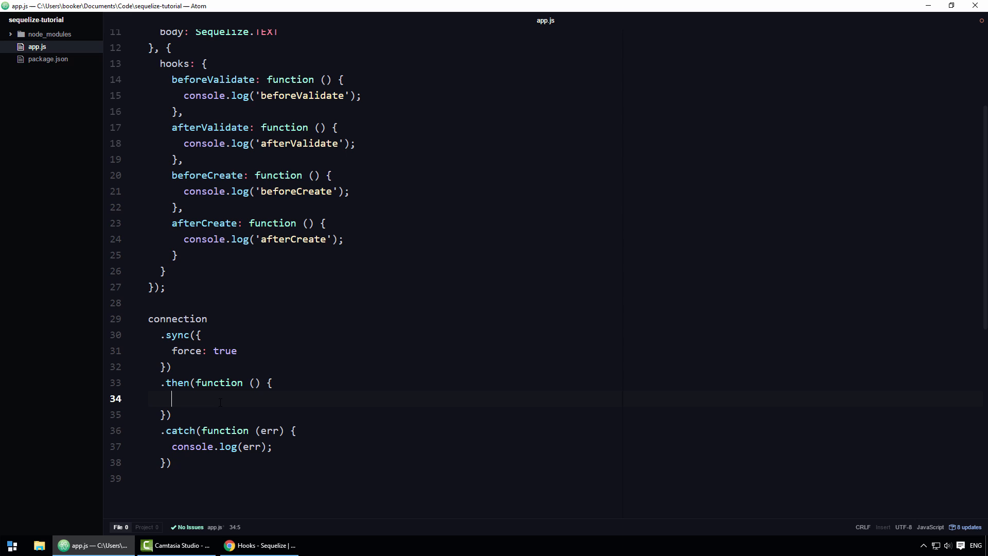
# Create an article with title 'Some Title' and body 'Some body' in the sync callback, then switch to Command Prompt.
pyautogui.write('Article.create({})')
pyautogui.write("title: '")
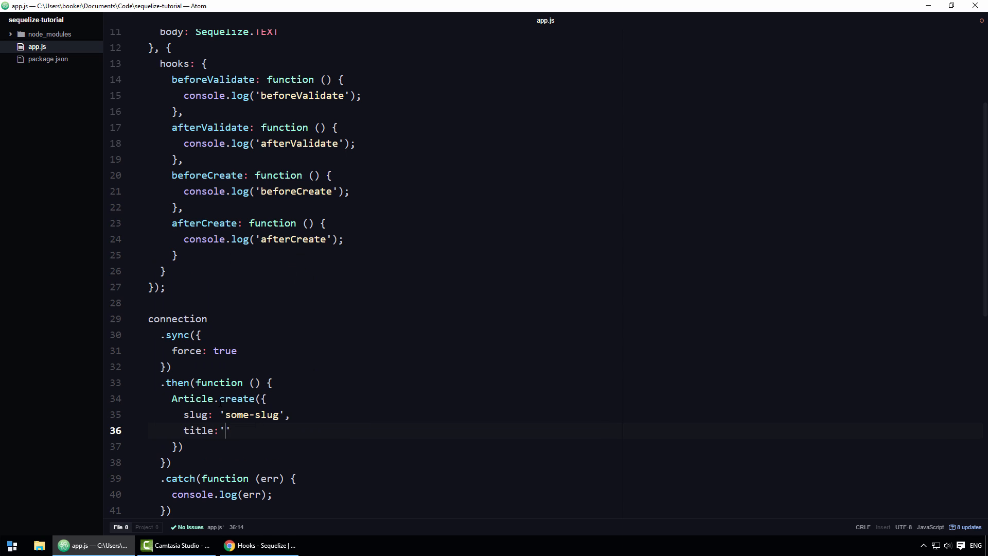
pyautogui.write("Some Title',")
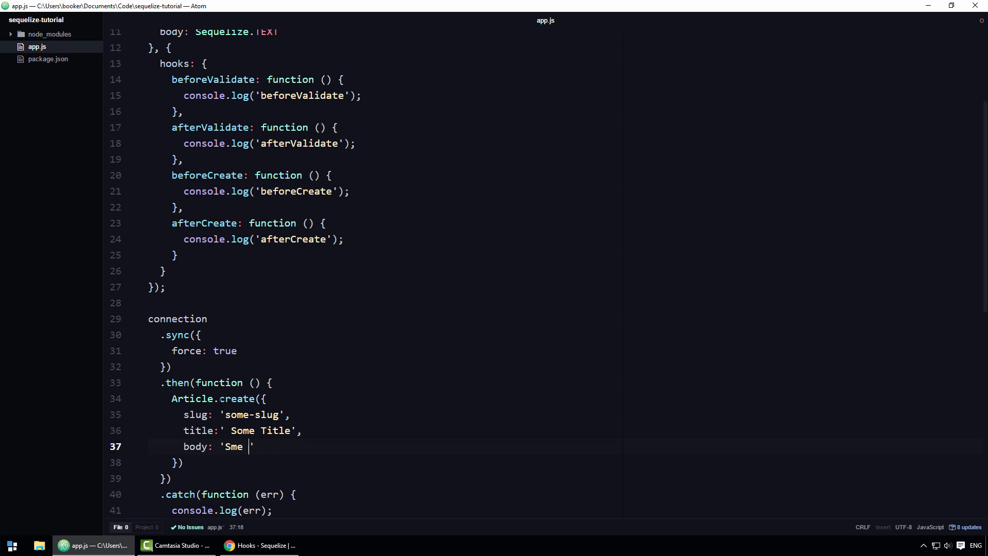
pyautogui.write('Some body')
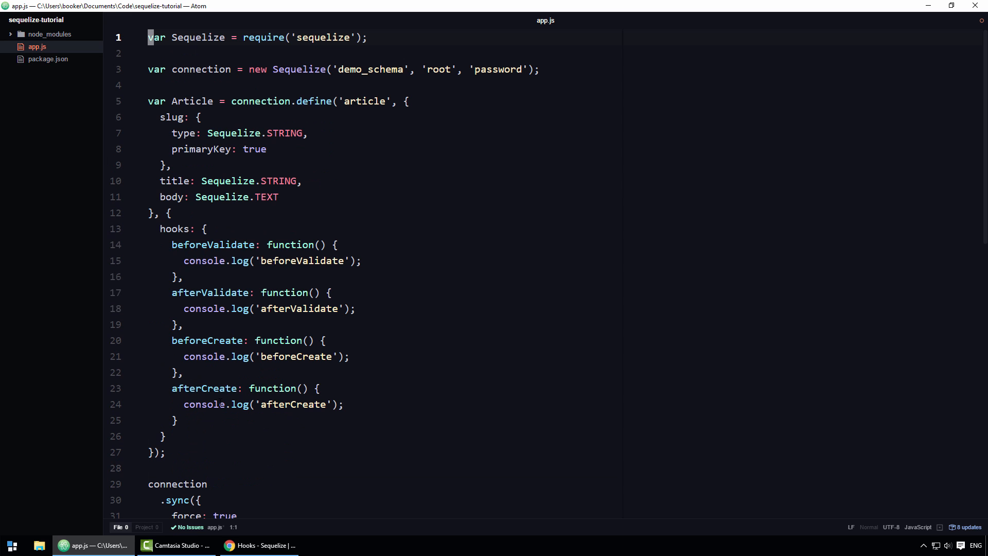
pyautogui.scroll(-3)
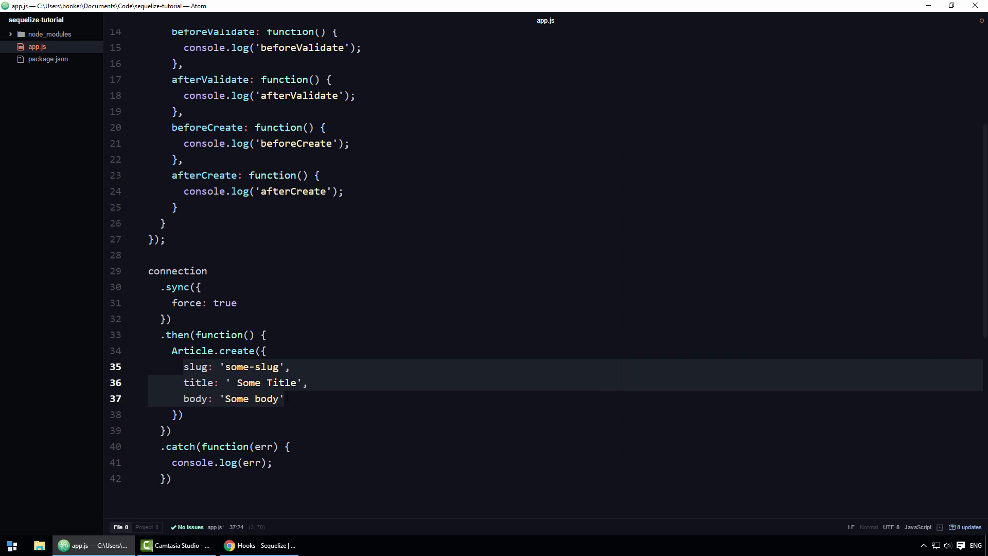
pyautogui.click(280, 398)
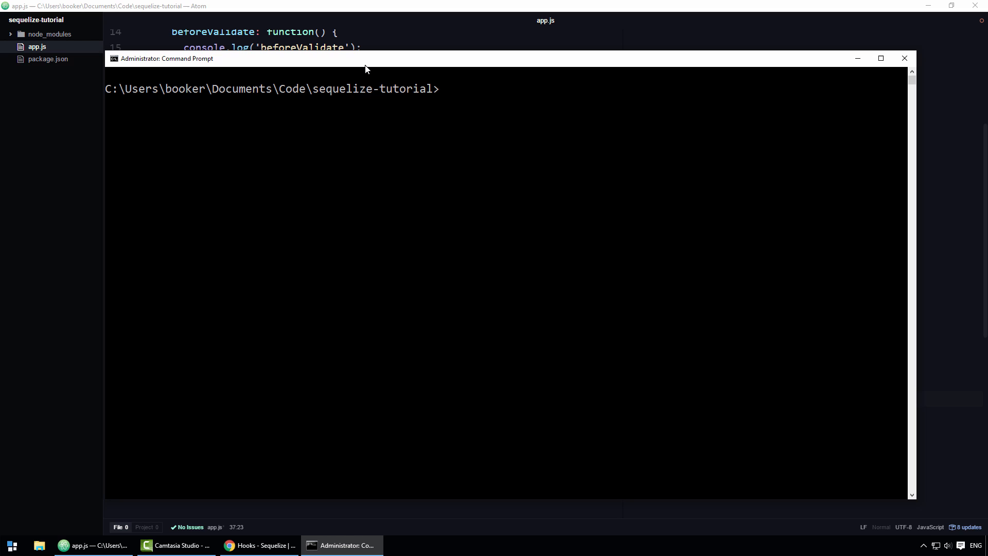
# Run node app.js so the four hooks log around the INSERT, then return to Atom.
pyautogui.write('node app.js')
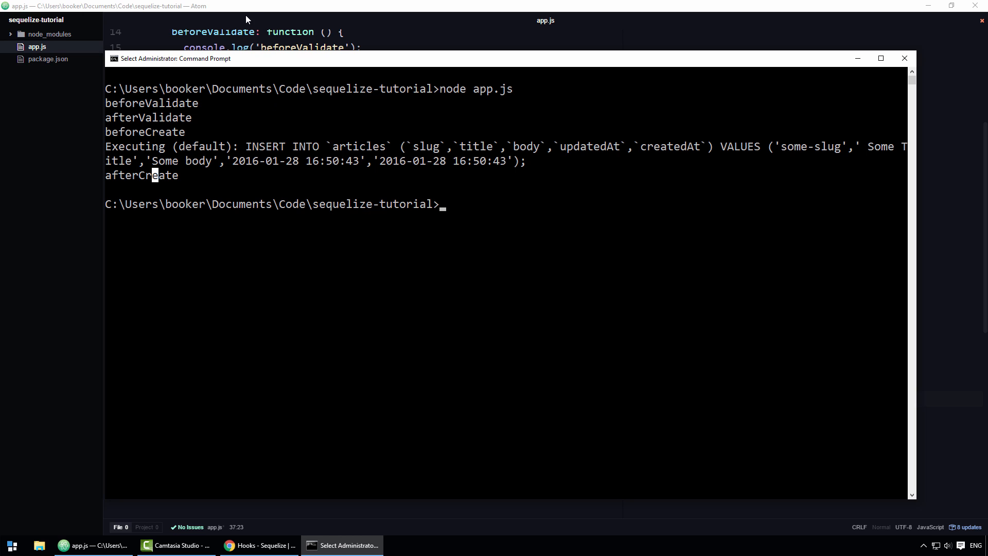
pyautogui.click(92, 545)
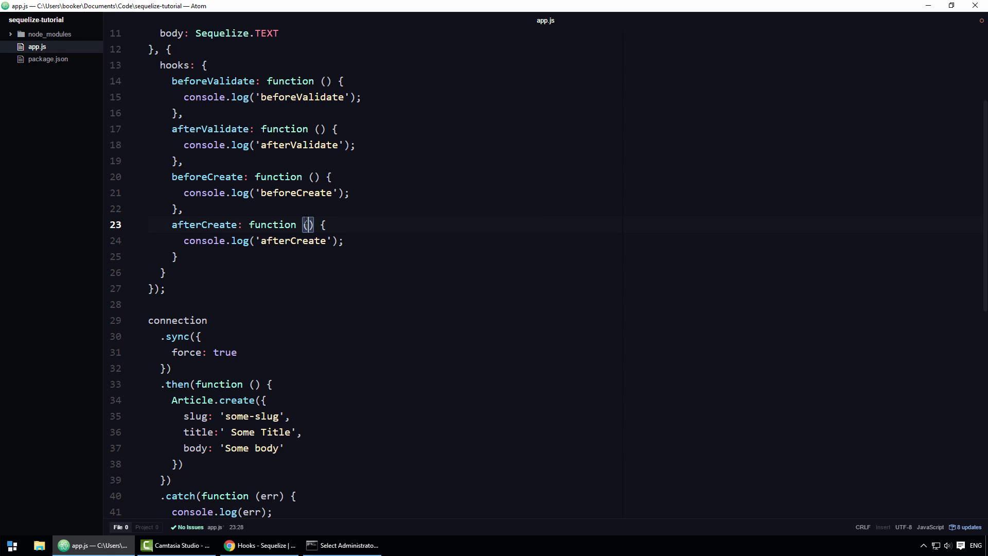
# Give afterCreate a res parameter and log 'Creatd article with slug' plus res.dataValues.slug.
pyautogui.write('res')
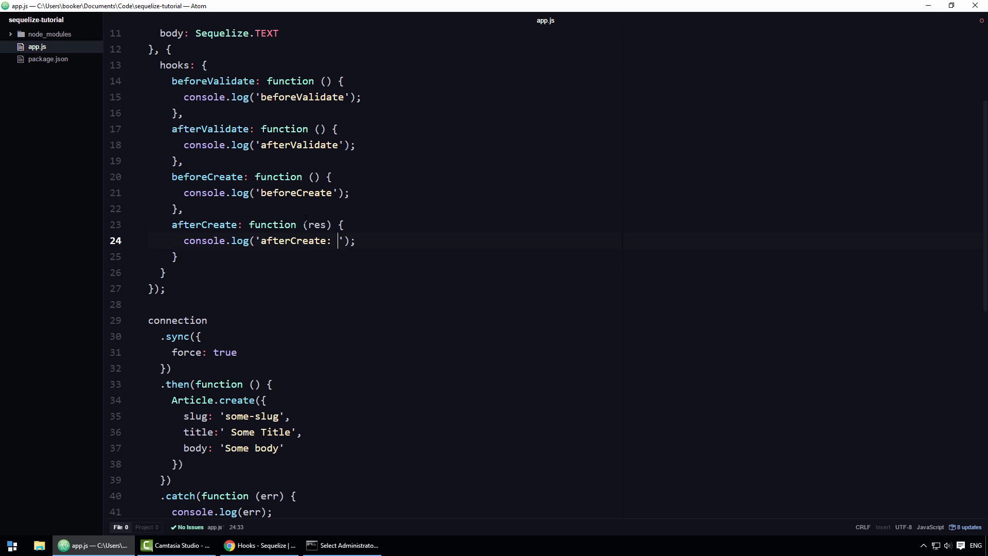
pyautogui.write('Creatd user with')
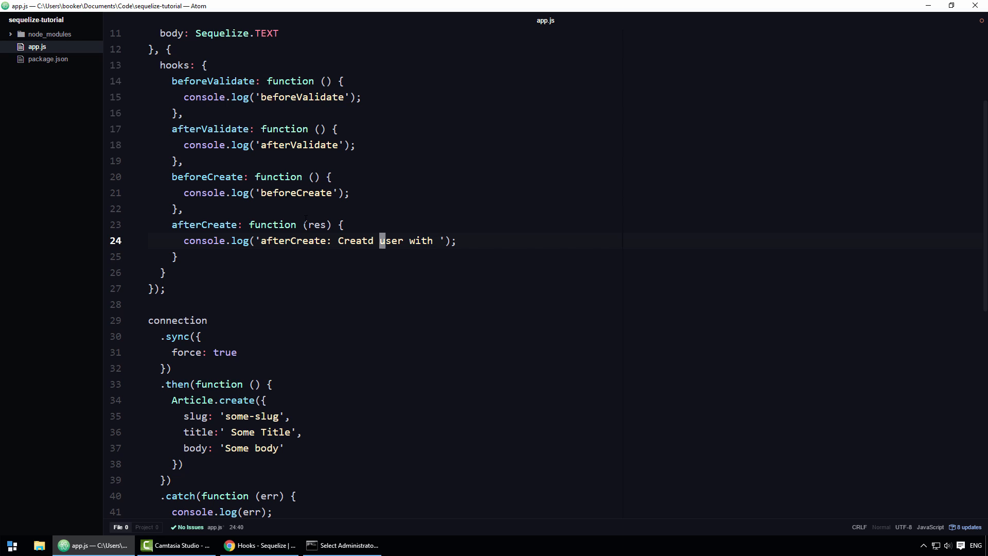
pyautogui.write('article')
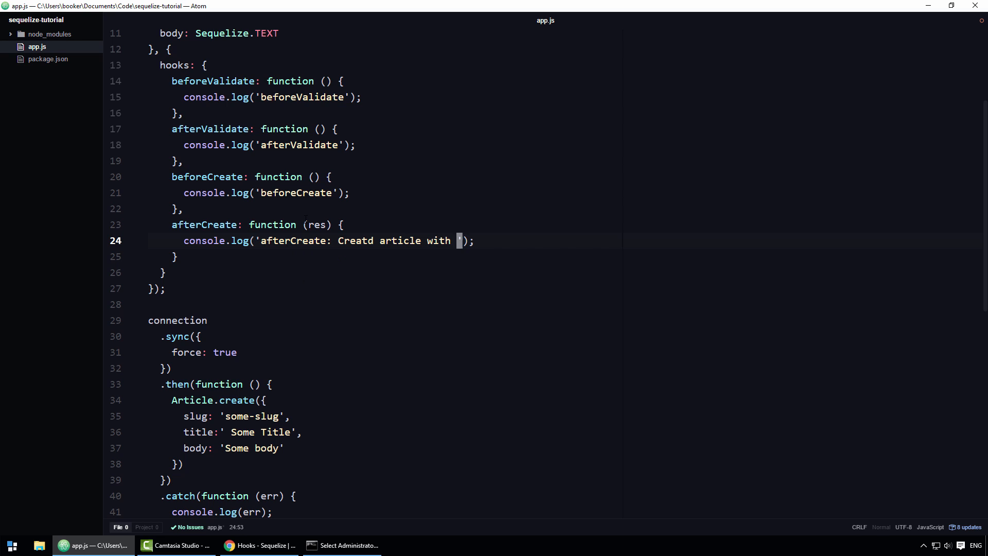
pyautogui.write('slug')
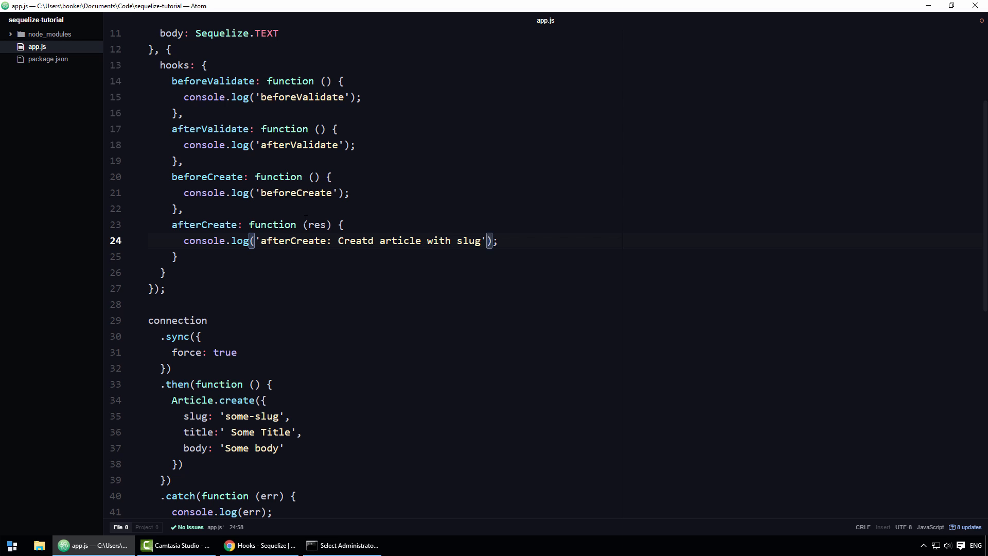
pyautogui.write(', res.dataV')
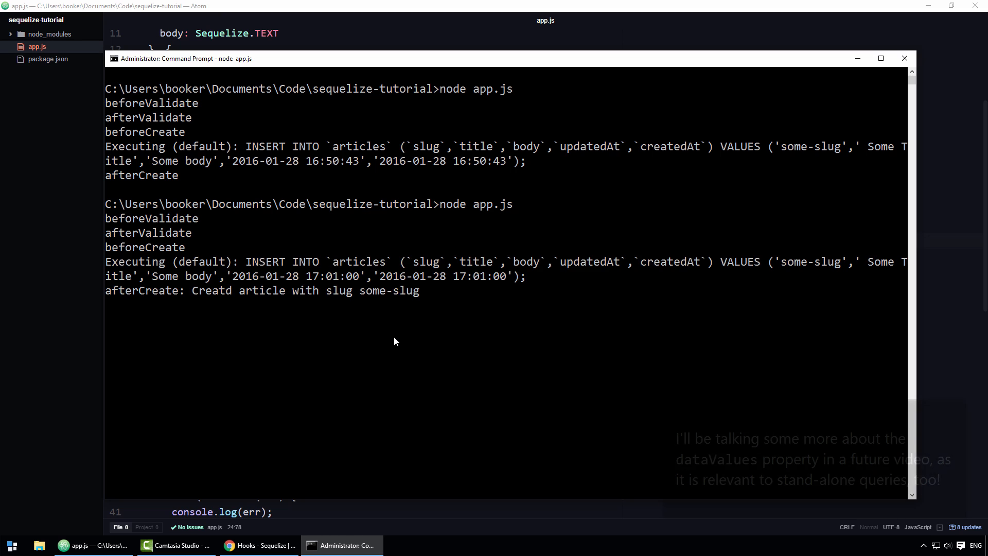
# Pick out the misspelled Creatd in the output, revisit app.js, then switch to the Sequelize docs.
pyautogui.doubleClick(211, 290)
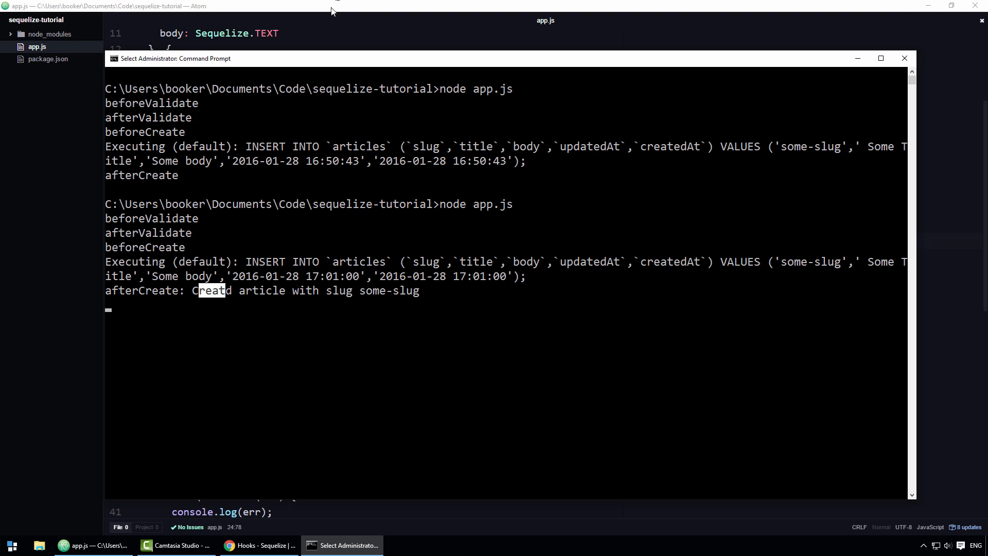
pyautogui.click(92, 545)
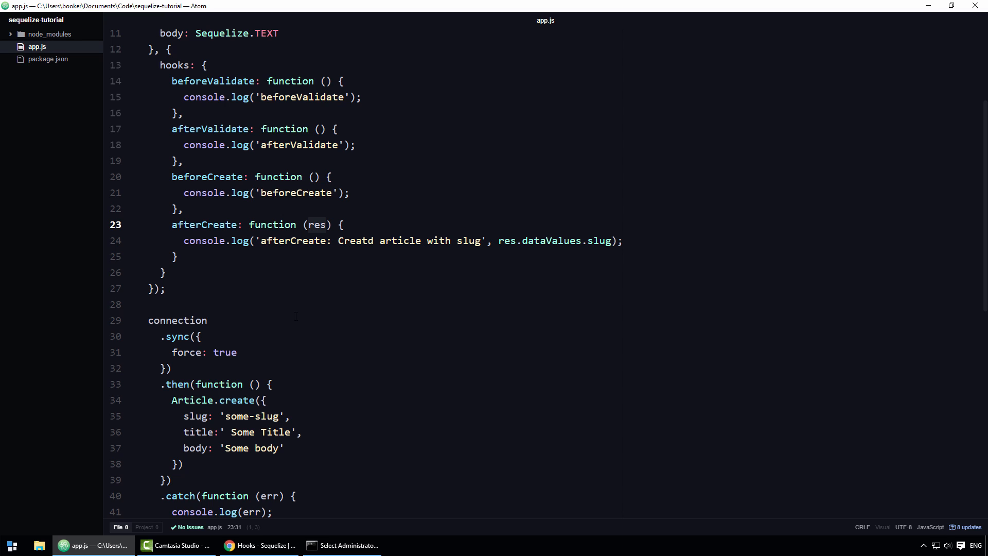
pyautogui.moveTo(245, 533)
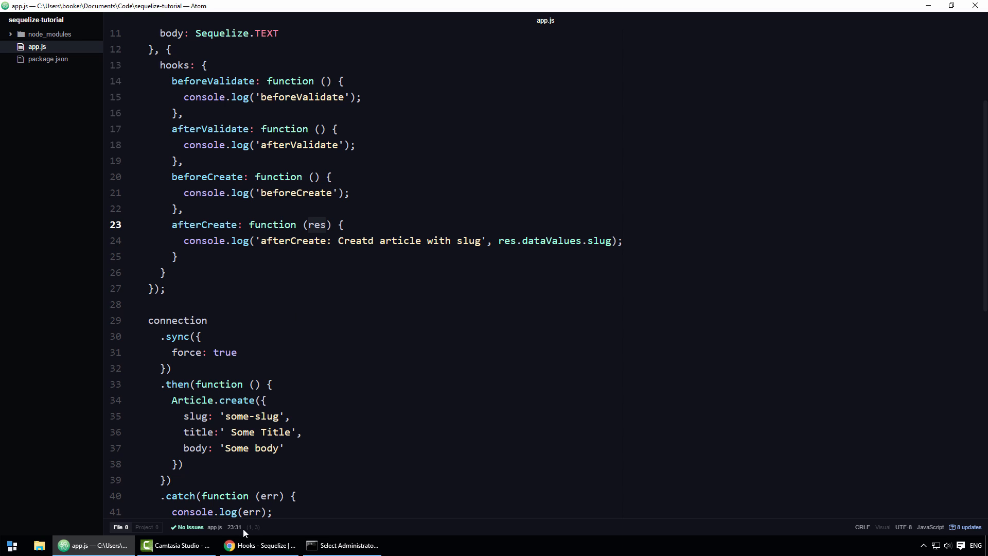
pyautogui.click(258, 545)
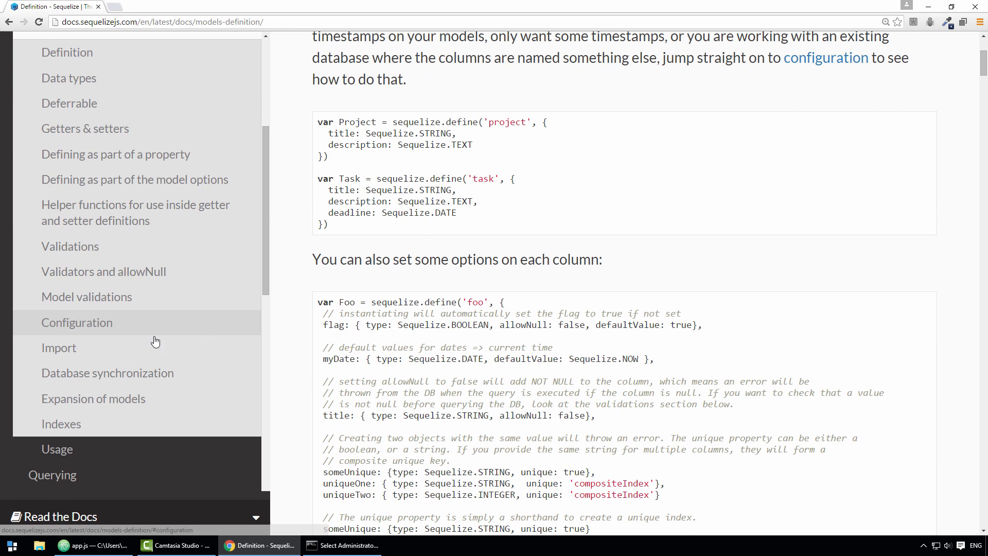
# View the Hooks page's three ways to add hooks, then return to Atom.
pyautogui.scroll(-3)
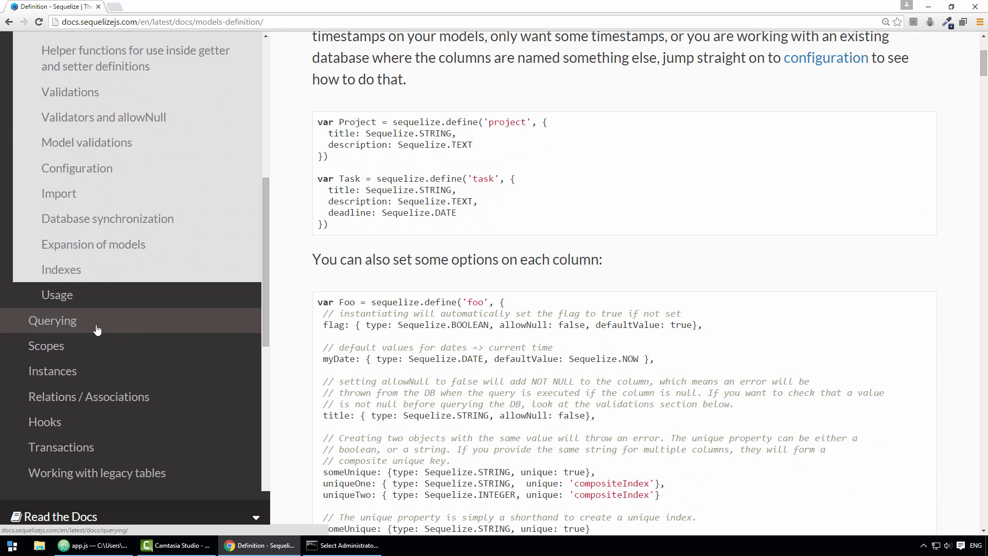
pyautogui.click(44, 422)
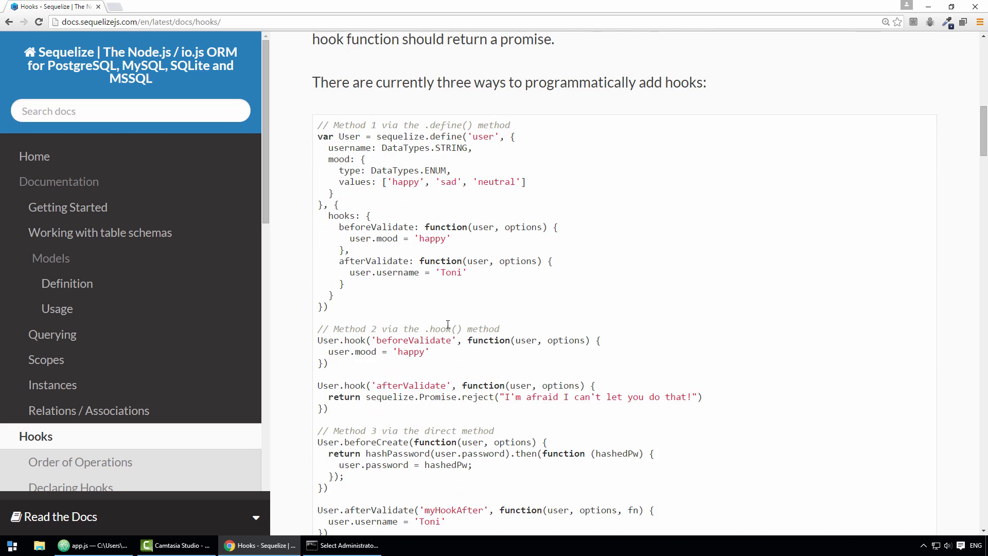
pyautogui.scroll(-3)
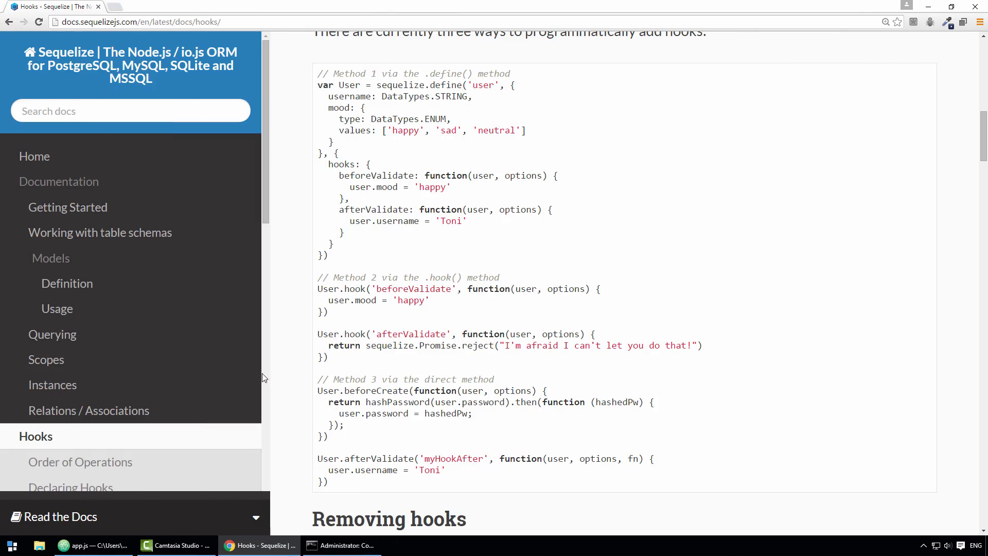
pyautogui.click(92, 545)
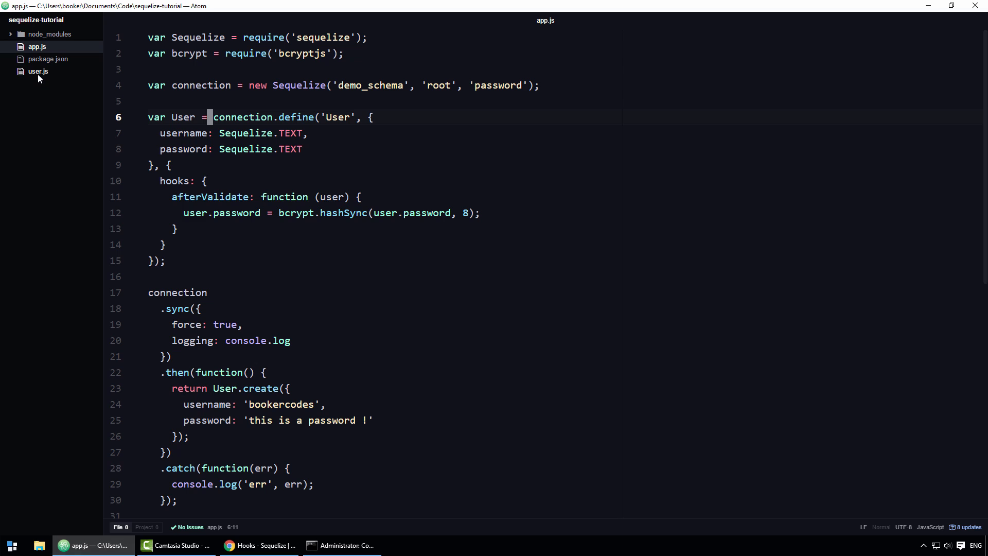
# Open user.js with its bcrypt afterValidate hook, then switch to Command Prompt.
pyautogui.click(38, 71)
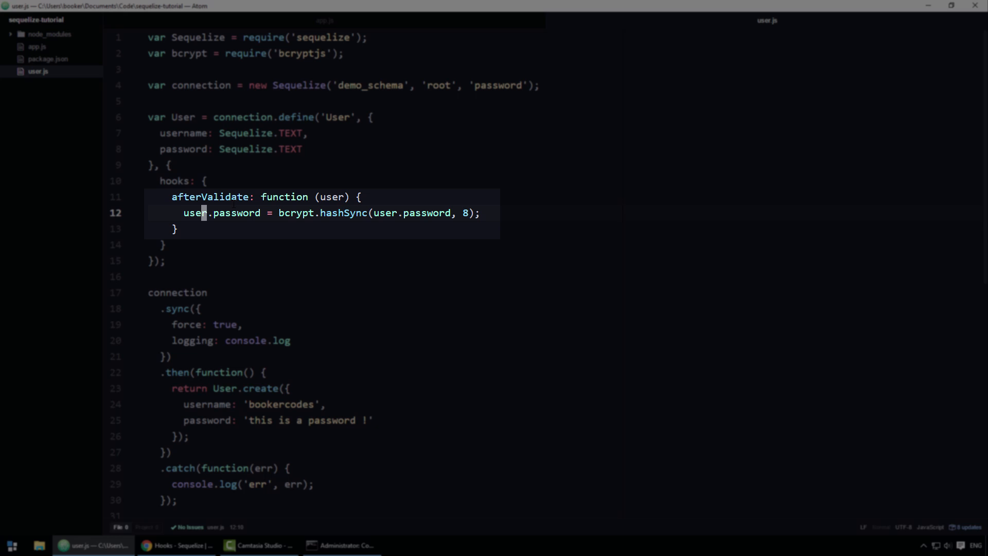
pyautogui.click(342, 545)
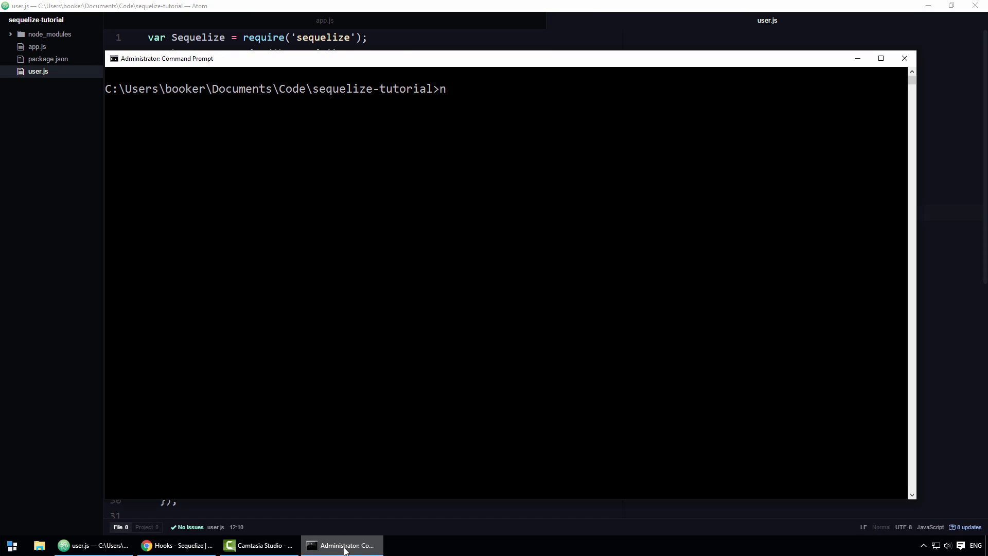
# Run node user.js and verify bookercodes's password appears as a bcrypt hash, not plain text.
pyautogui.write('ode user.js')
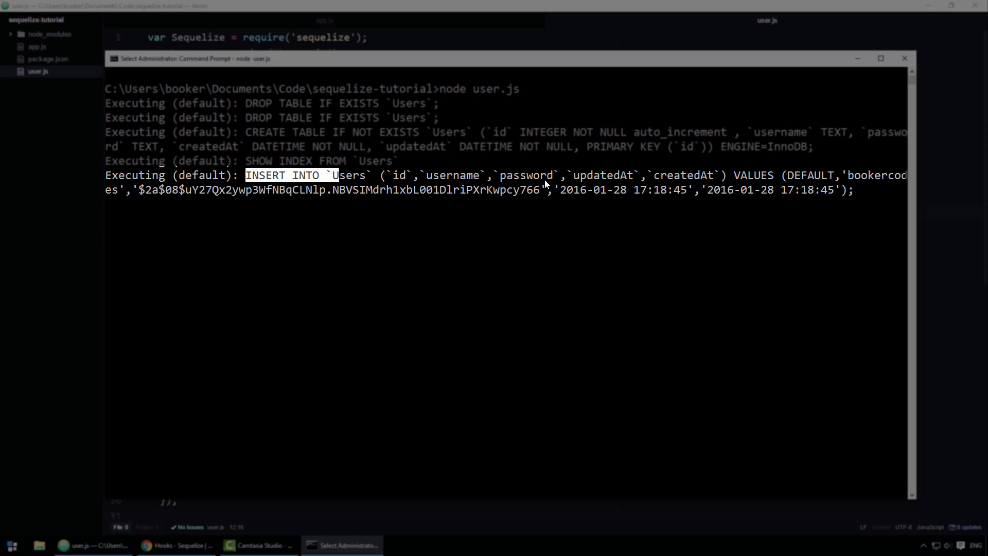
pyautogui.click(91, 545)
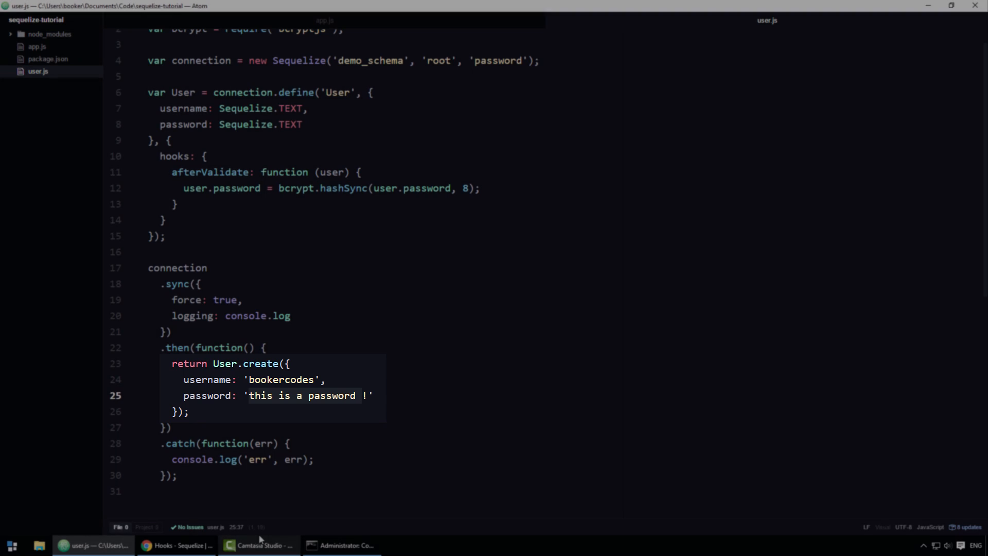
pyautogui.click(339, 546)
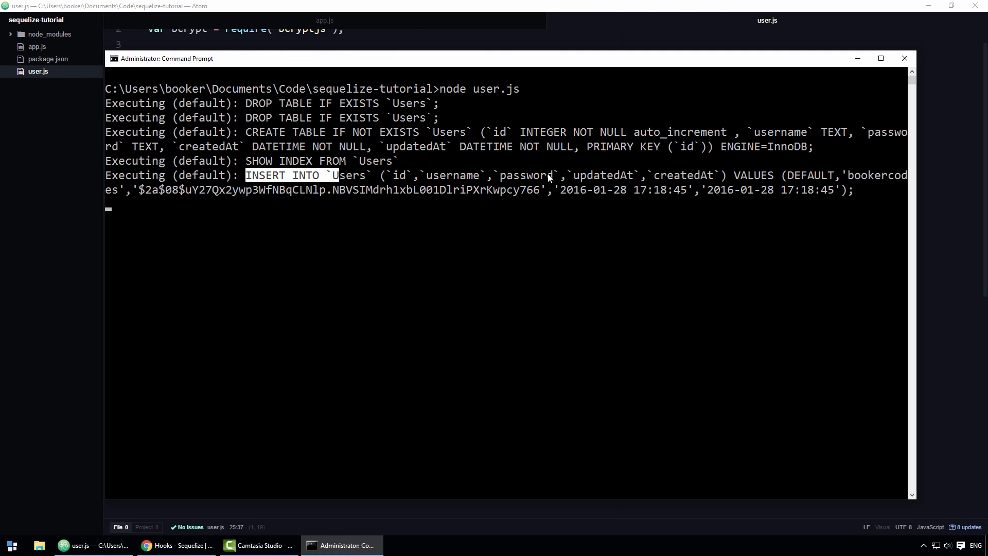